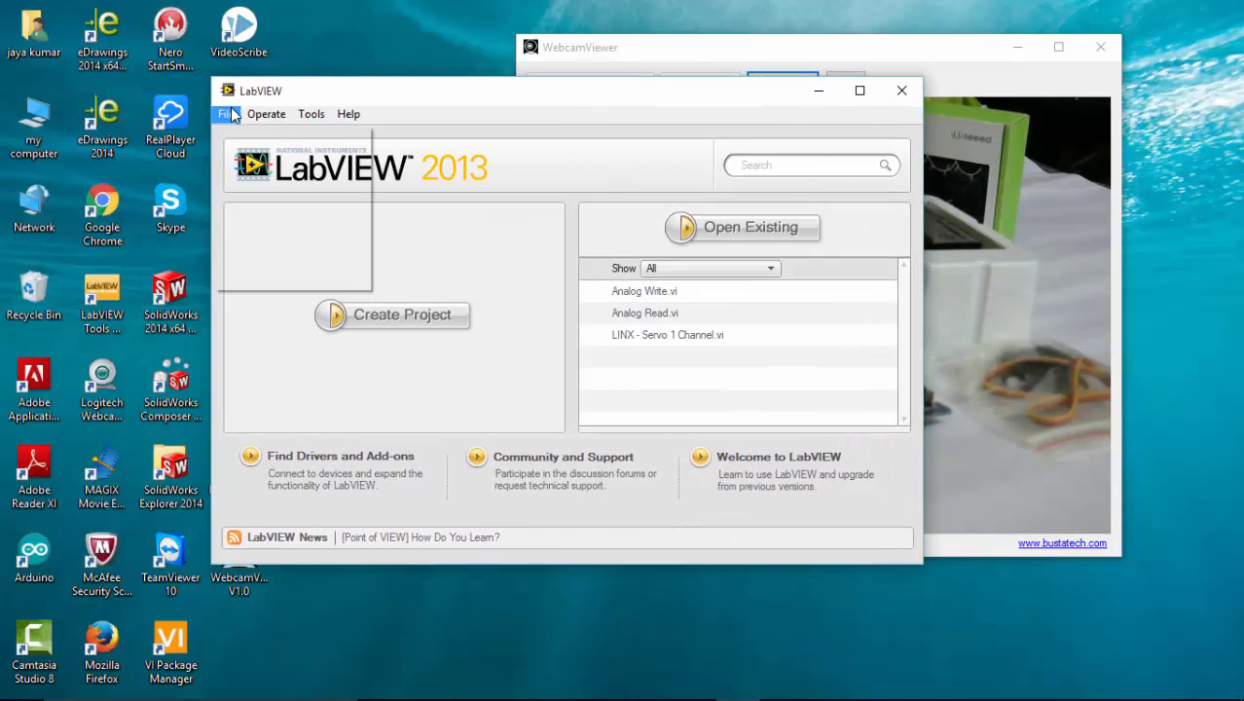
Create a new blank VI from the File menu of the Getting Started window
click(226, 113)
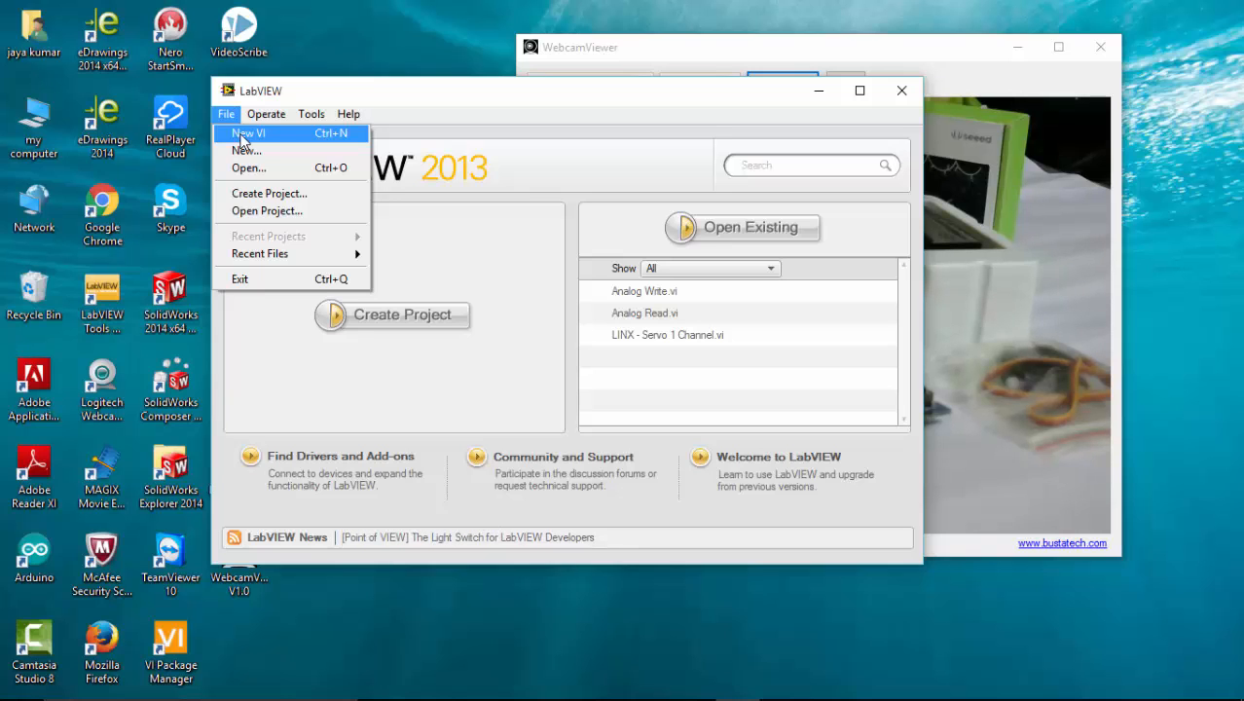
click(249, 132)
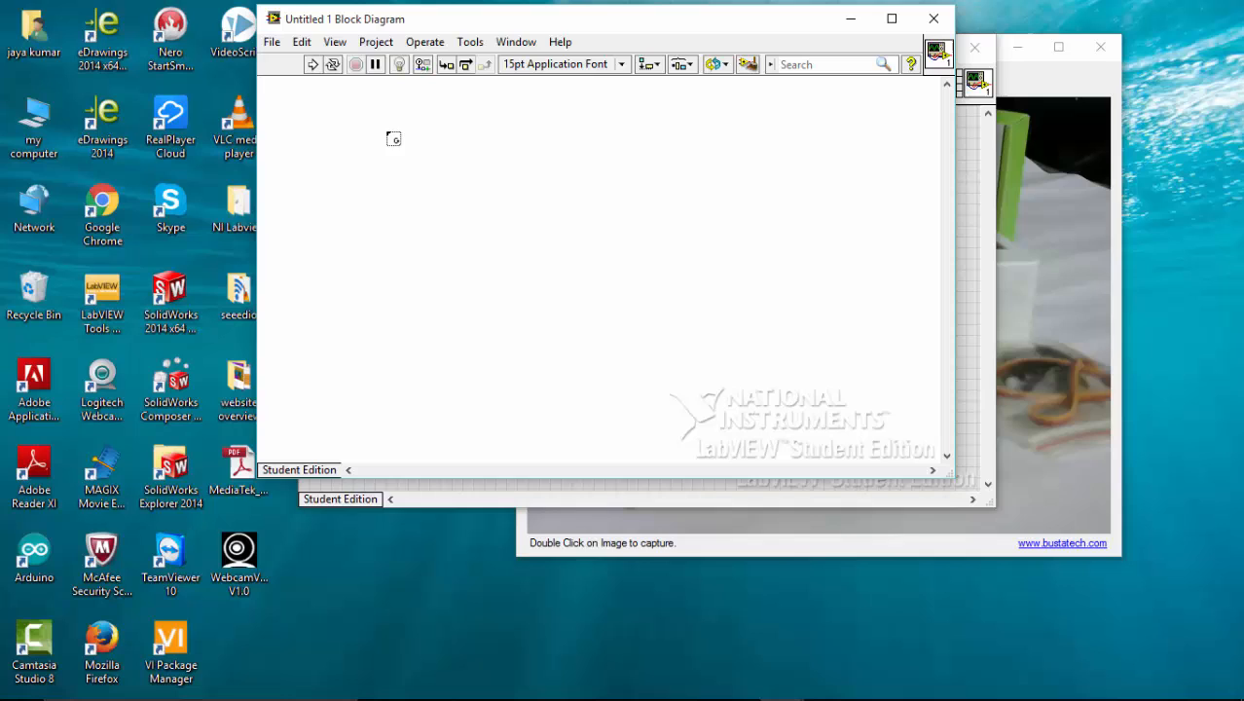
Draw a While Loop and browse the MakerHub LINX palette to the Peripherals > Digital functions
drag(393, 138, 841, 358)
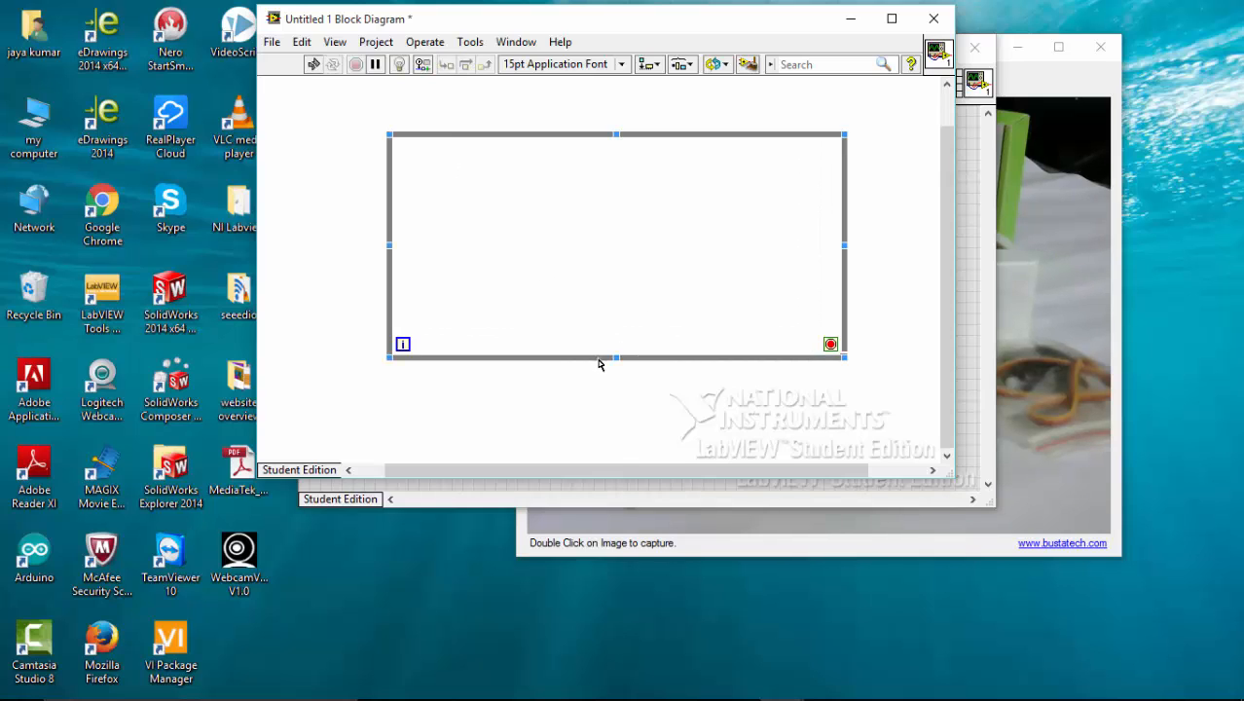
right_click(615, 245)
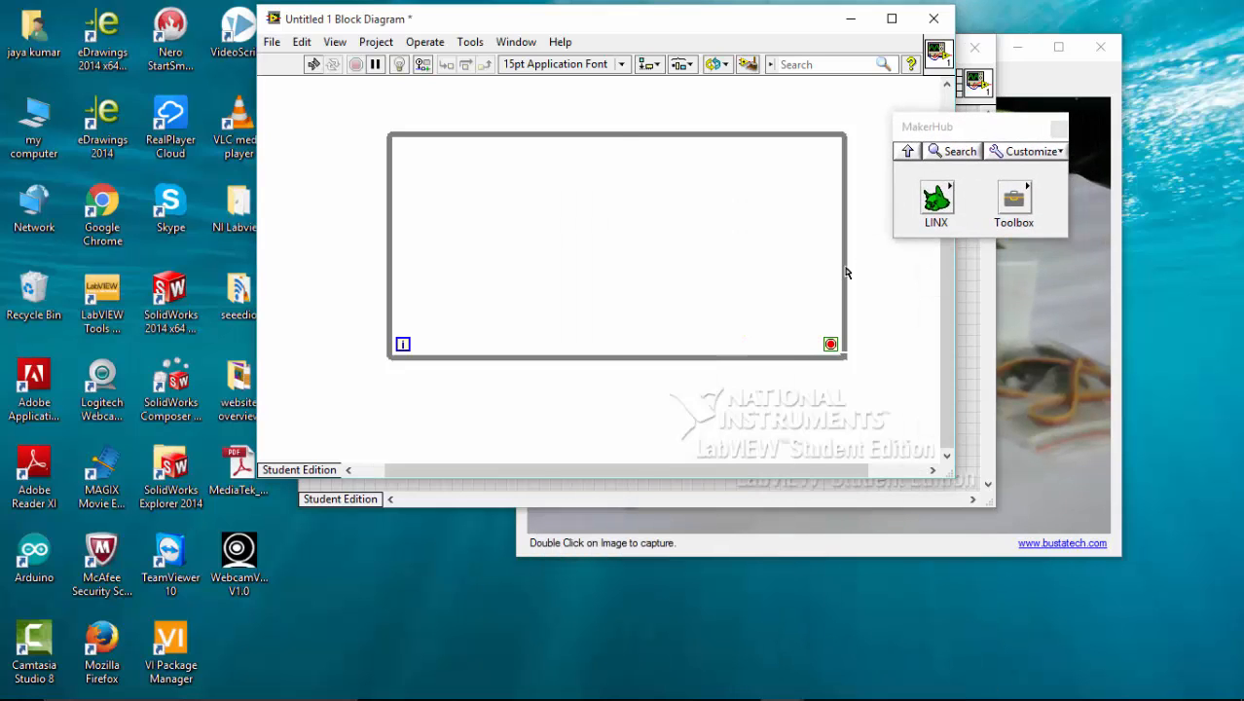
click(830, 345)
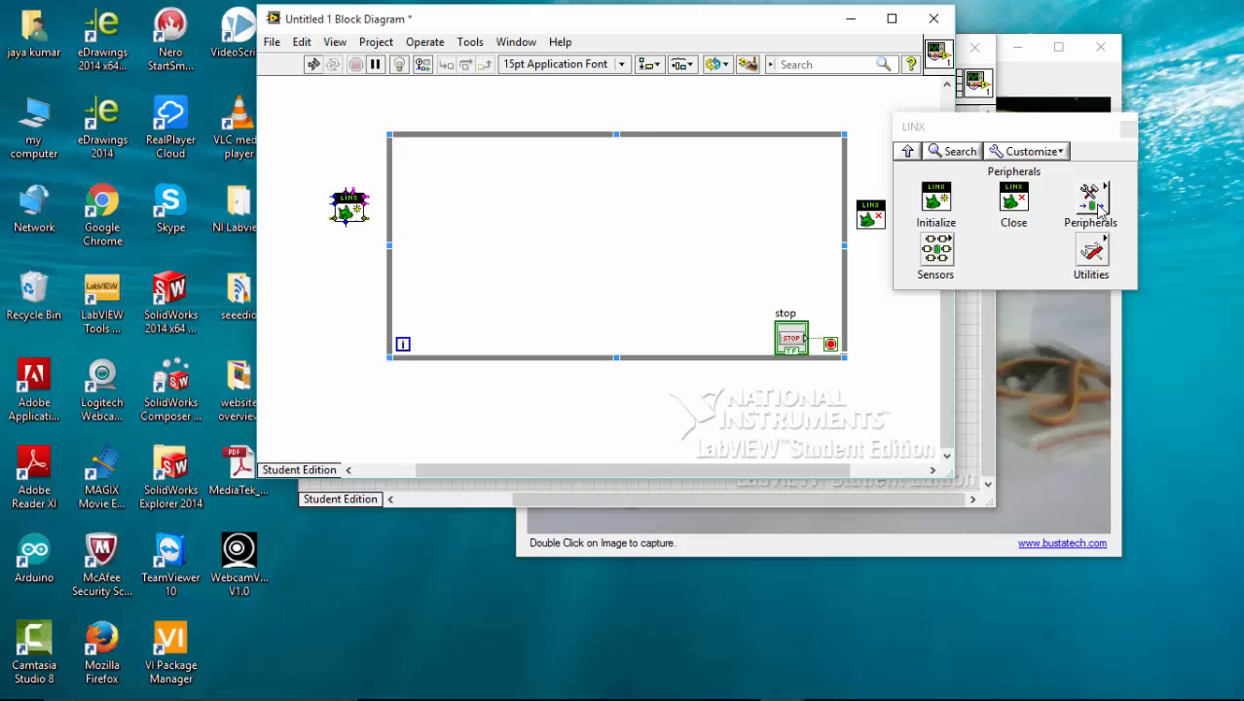
click(1091, 199)
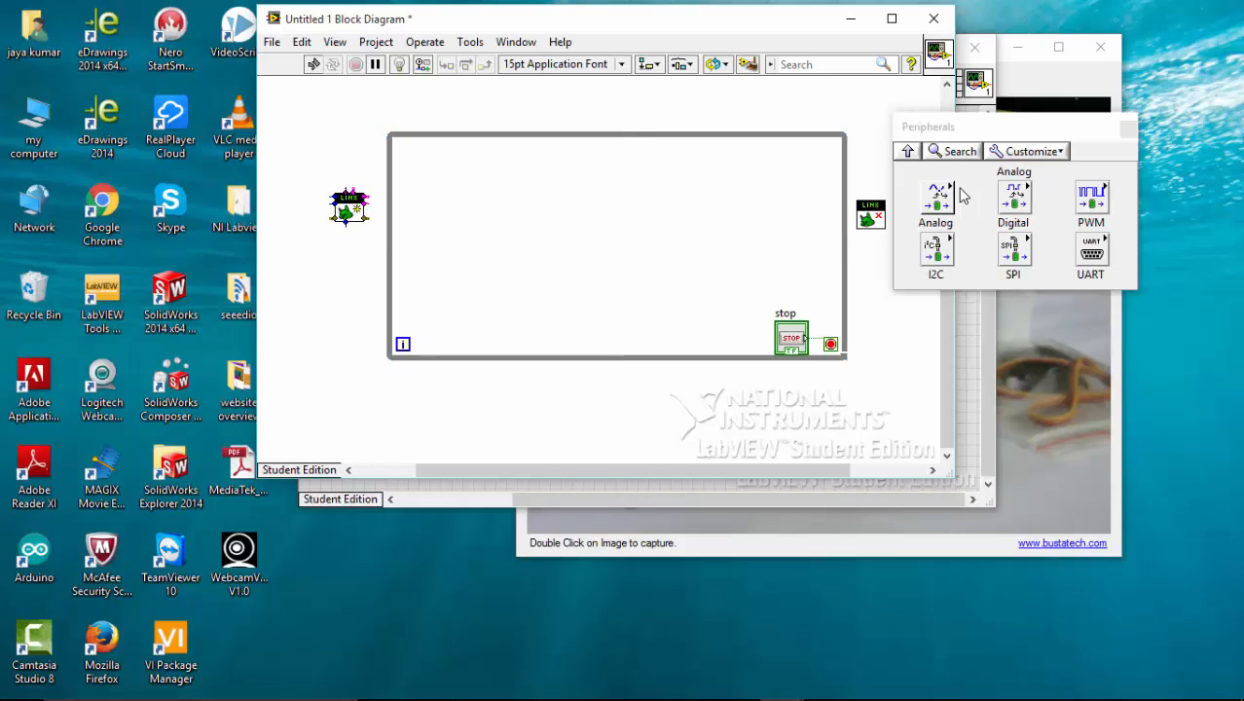
click(1012, 198)
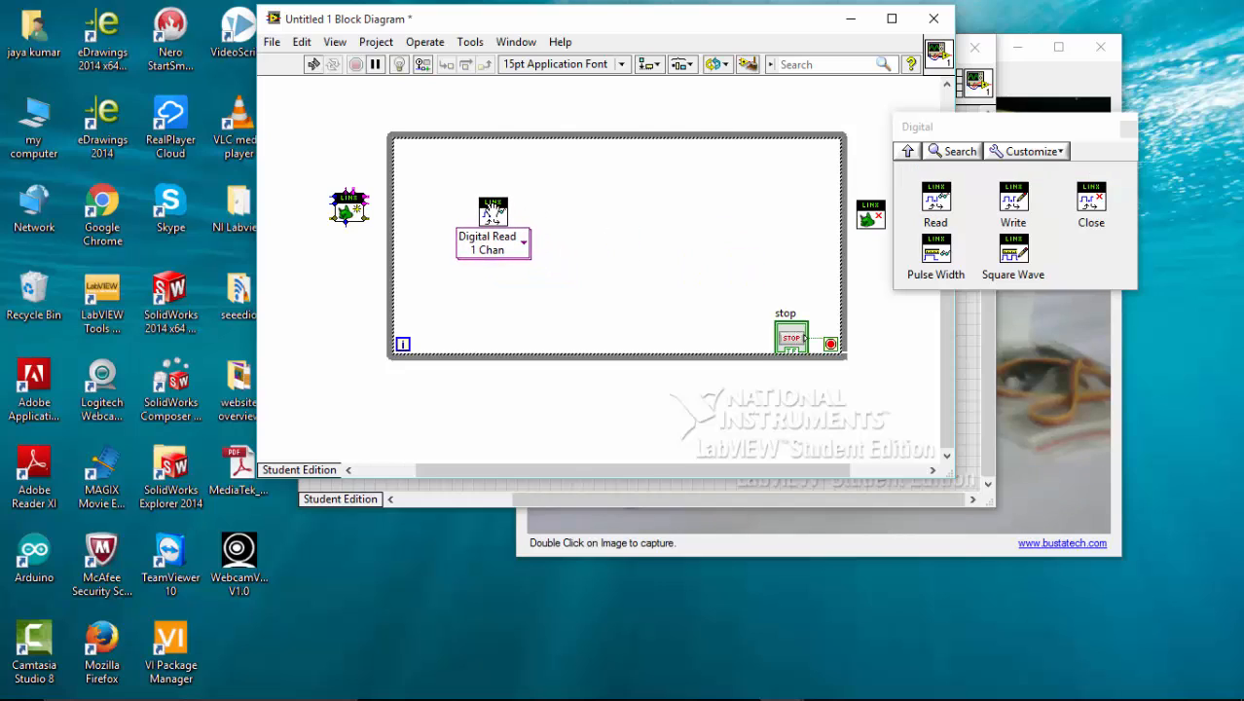
mouse_move(1012, 199)
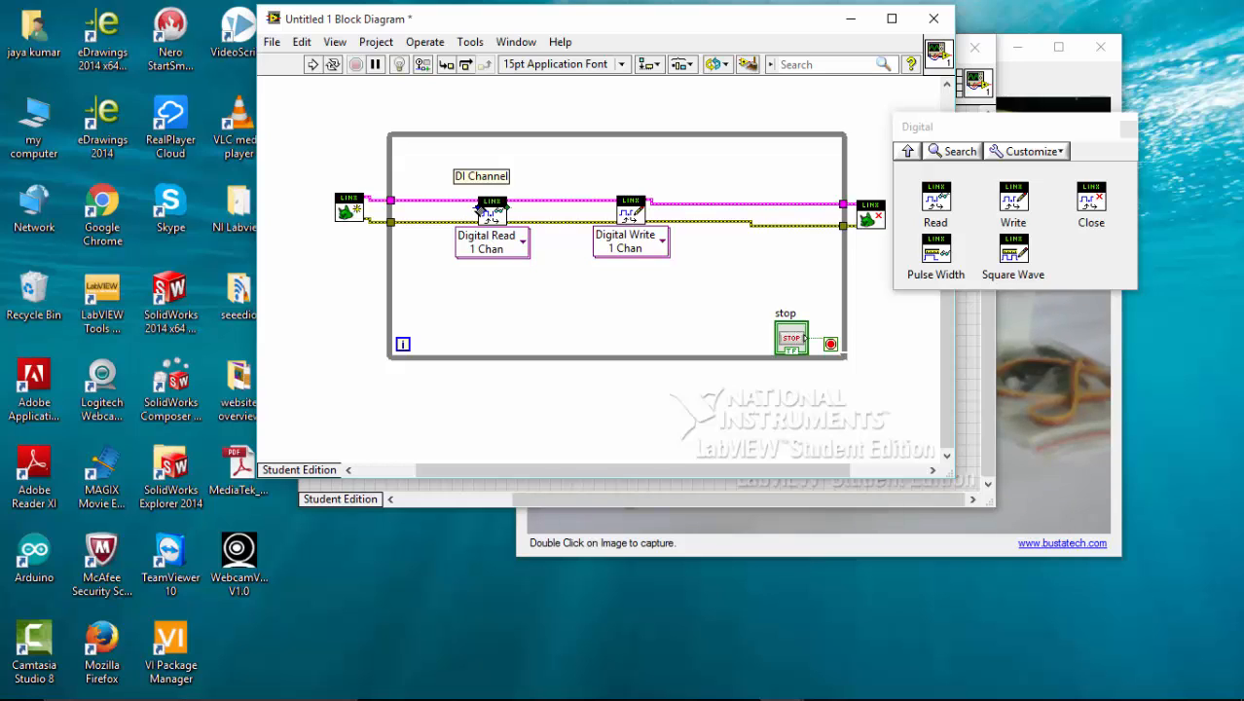
Create channel constants for the Digital Read and Digital Write blocks in the loop
right_click(490, 210)
text(3)
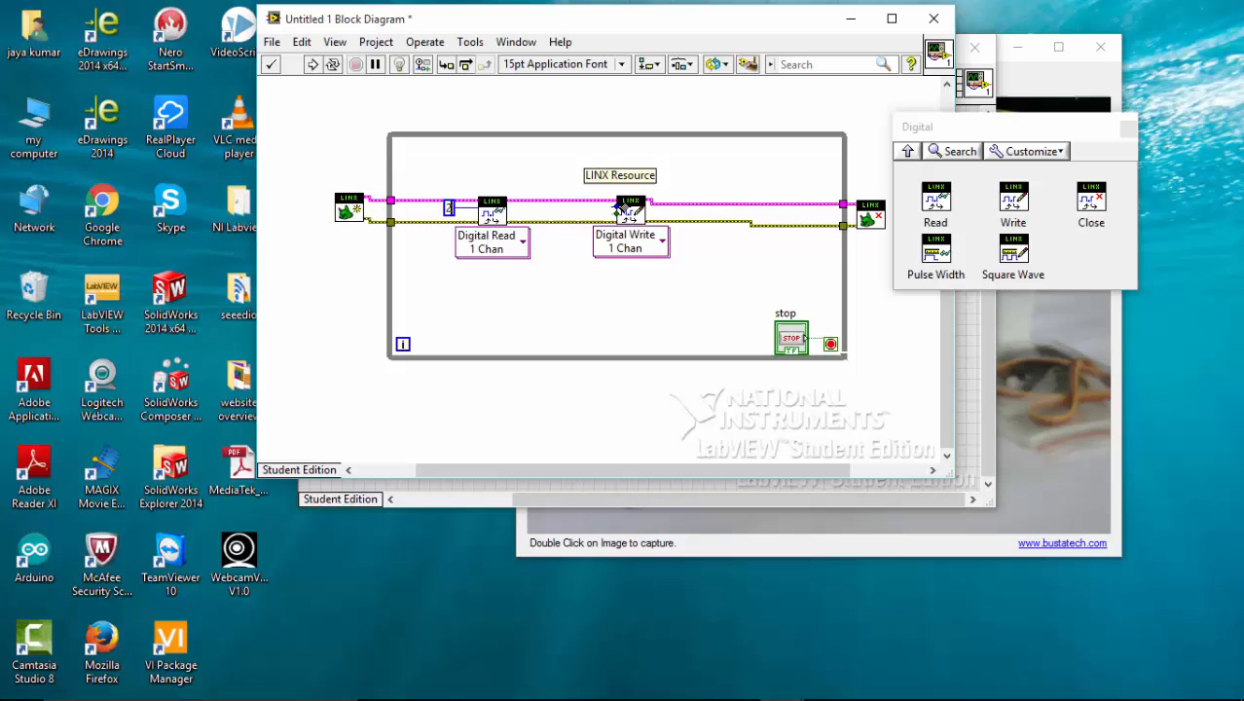
right_click(631, 206)
text(3)
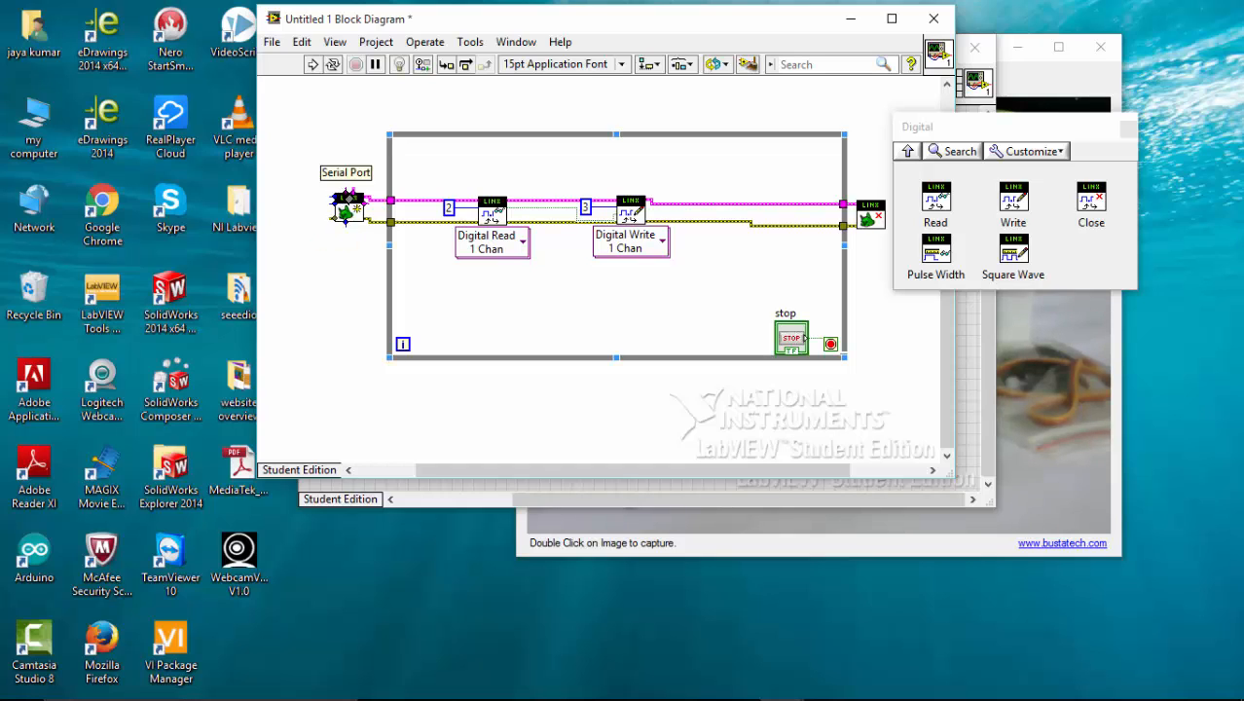
Show the front panel with stop and Serial Port controls, shrunk beside the webcam view
right_click(347, 206)
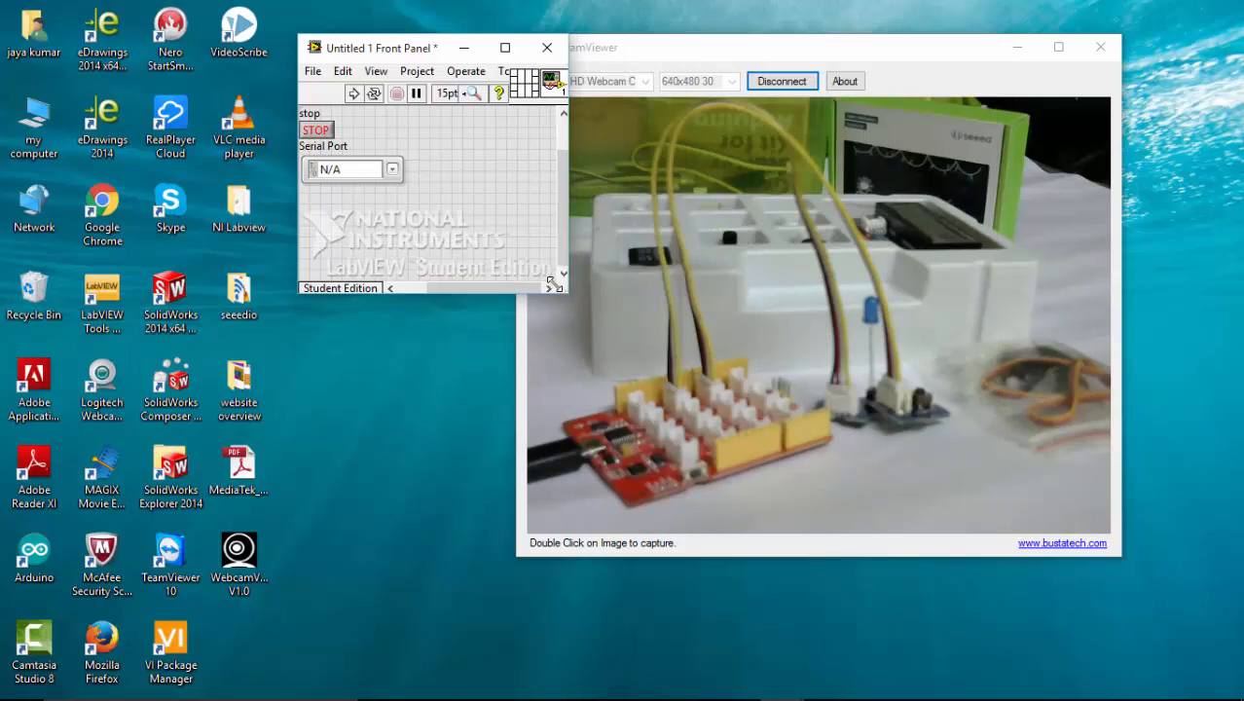
drag(380, 47, 204, 43)
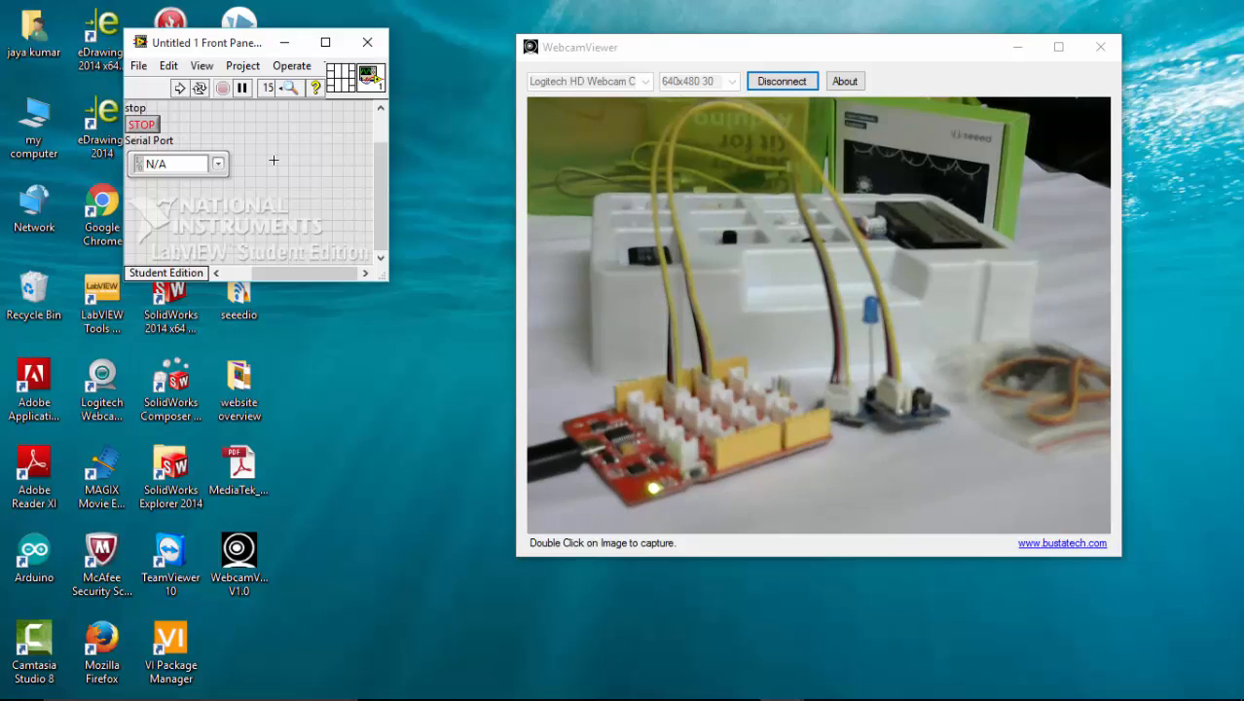
mouse_move(686, 350)
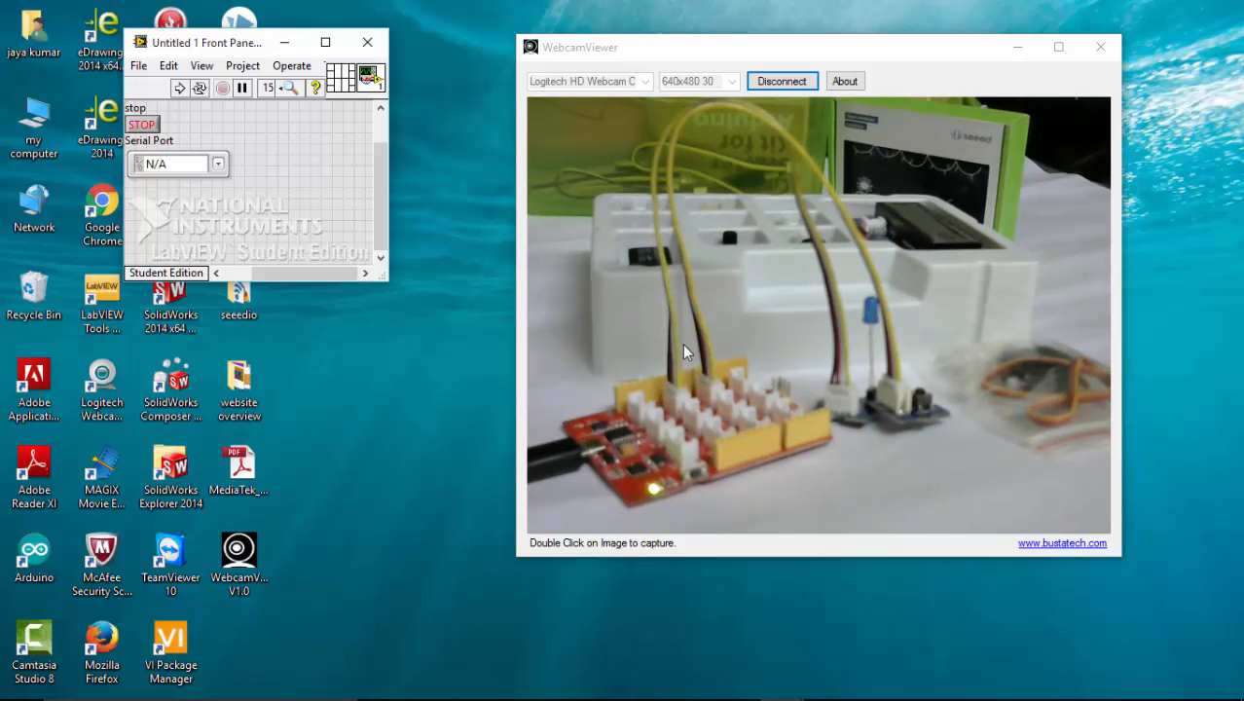
Select COM6 as the serial port and run the VI against the board, then run it again
click(175, 164)
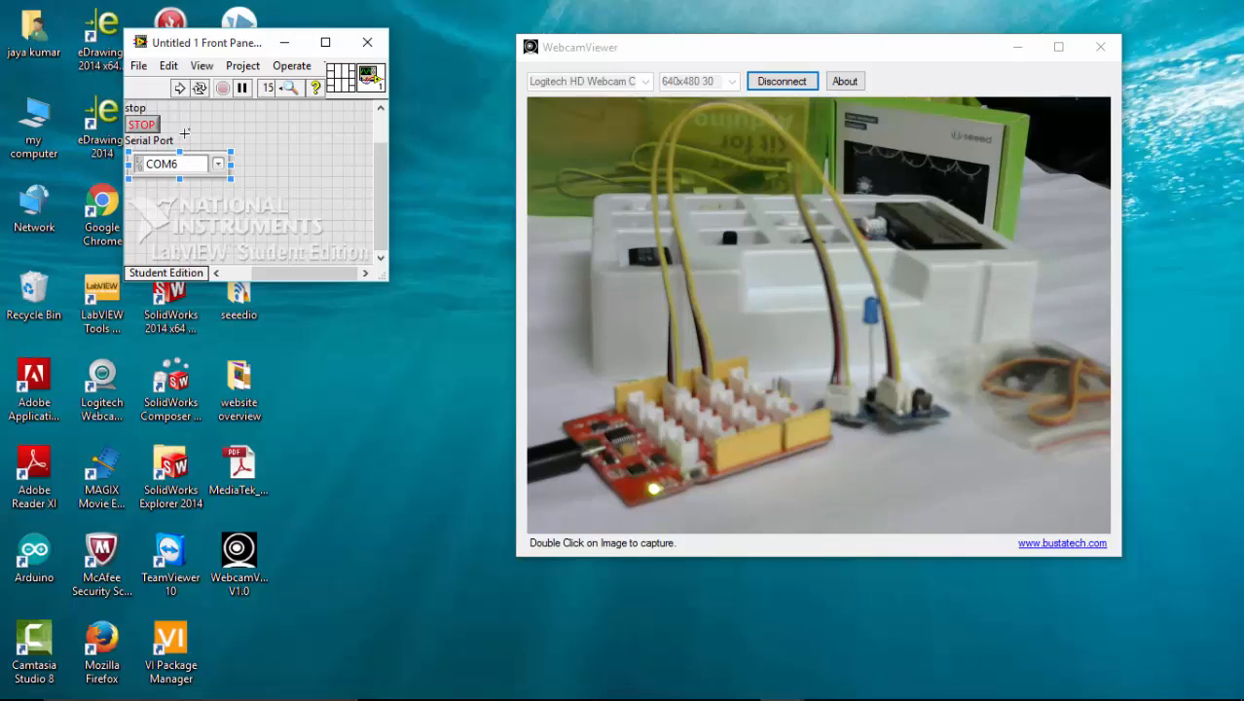
mouse_move(179, 88)
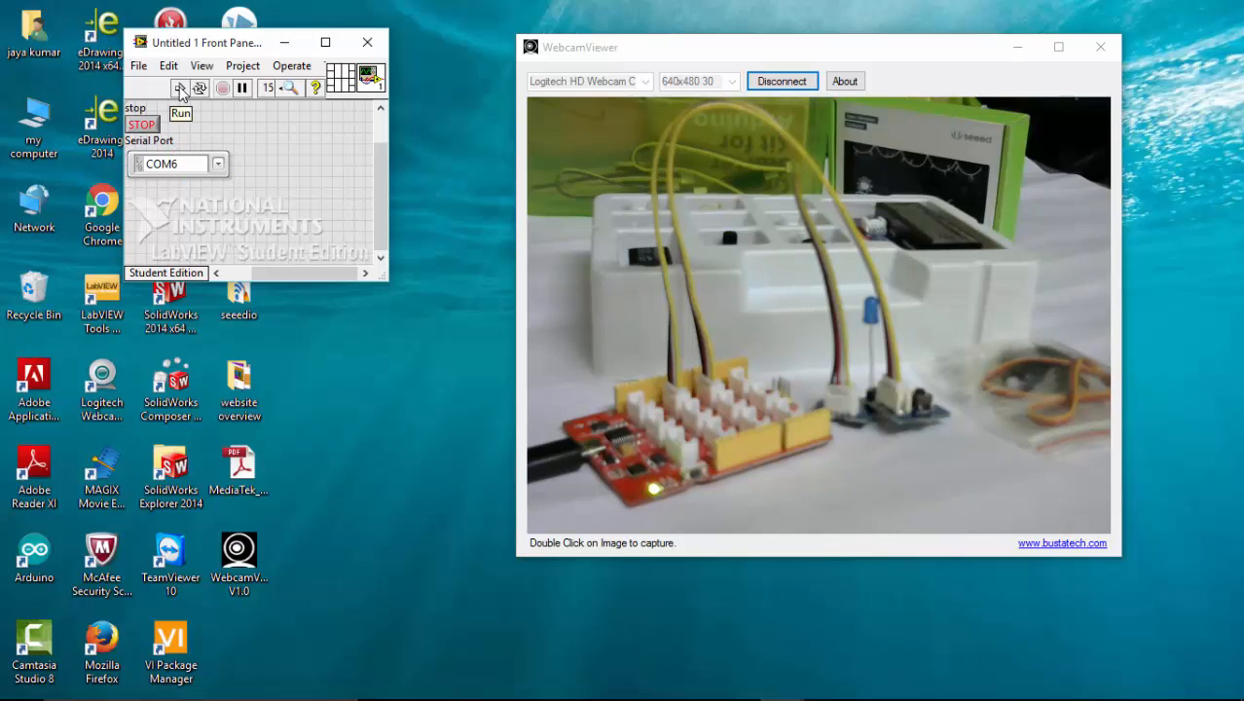
click(179, 87)
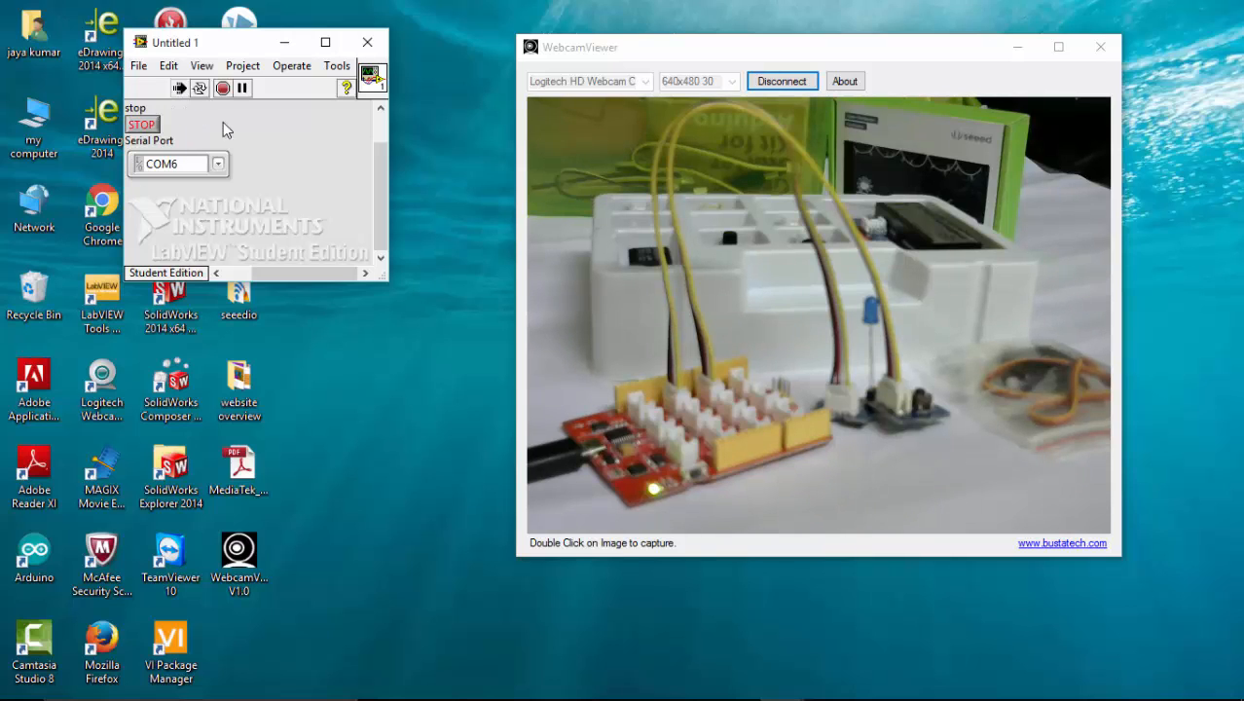
mouse_move(299, 226)
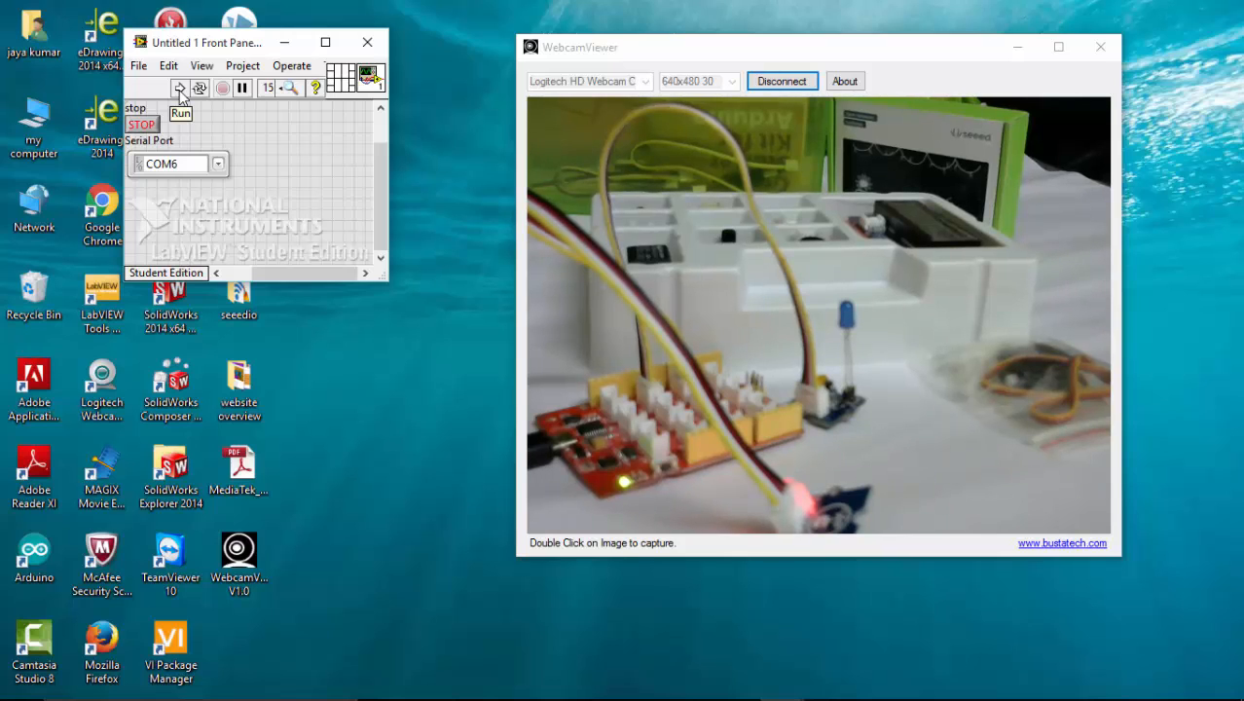
click(179, 88)
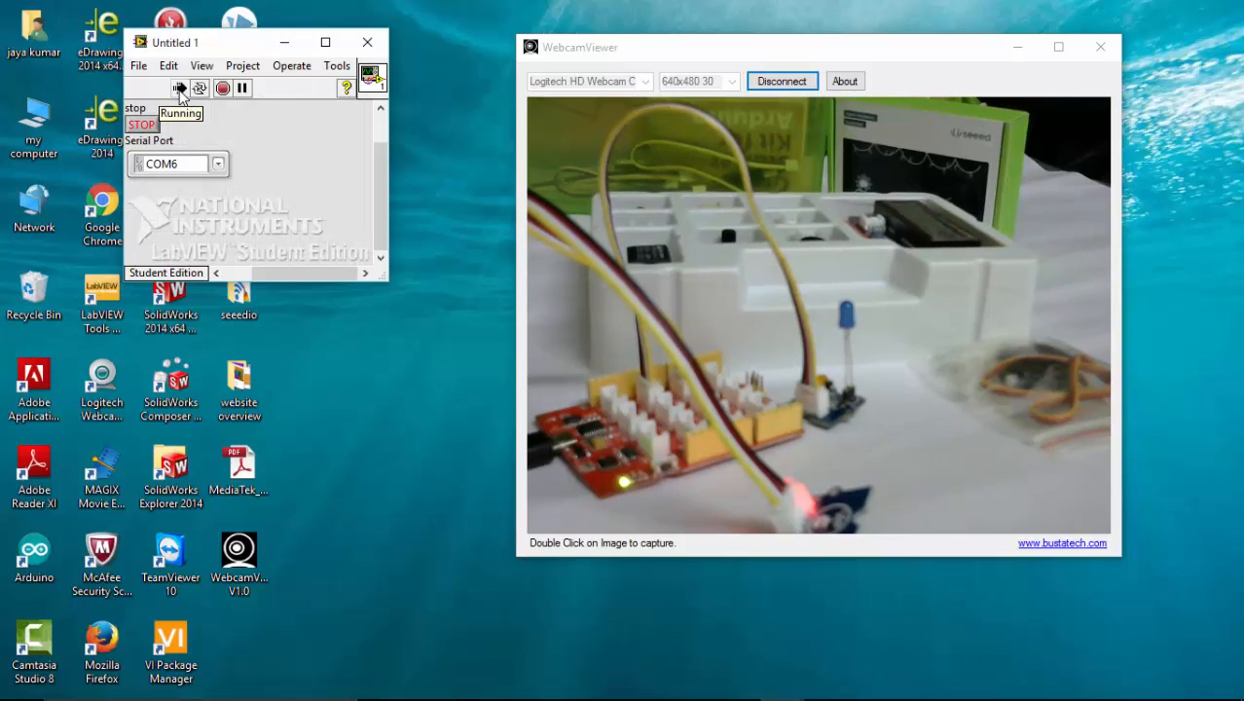